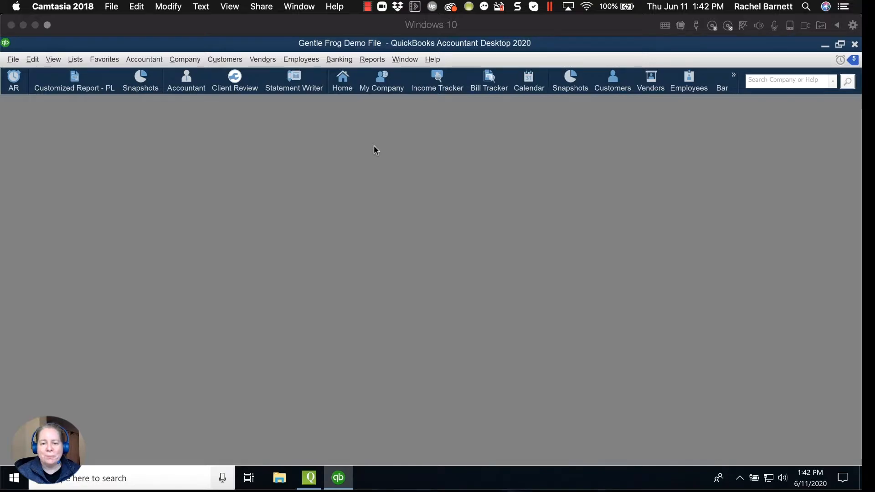
mouse_move(281, 88)
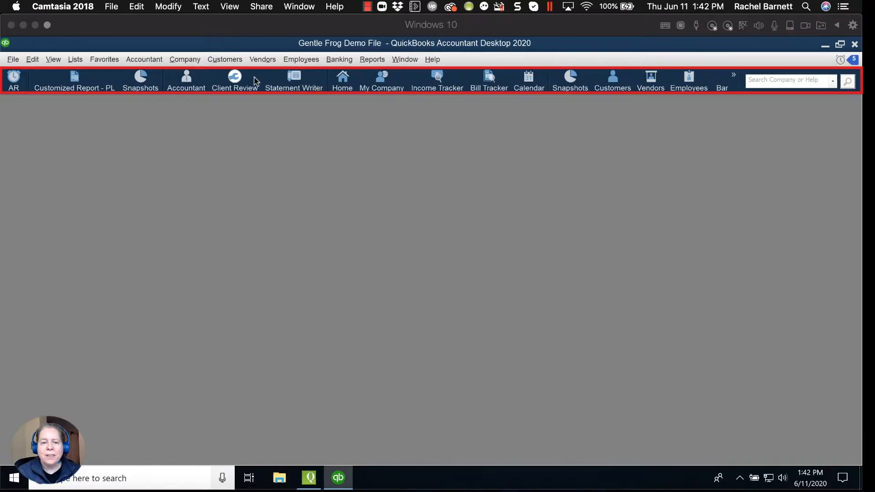
mouse_move(186, 76)
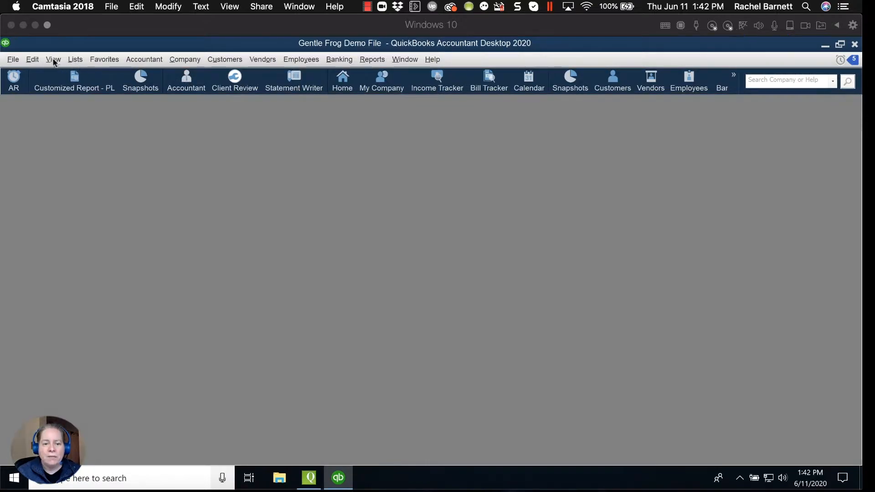
Switch to the Left Icon Bar and show its Favorite Reports and Open Windows panels.
click(53, 59)
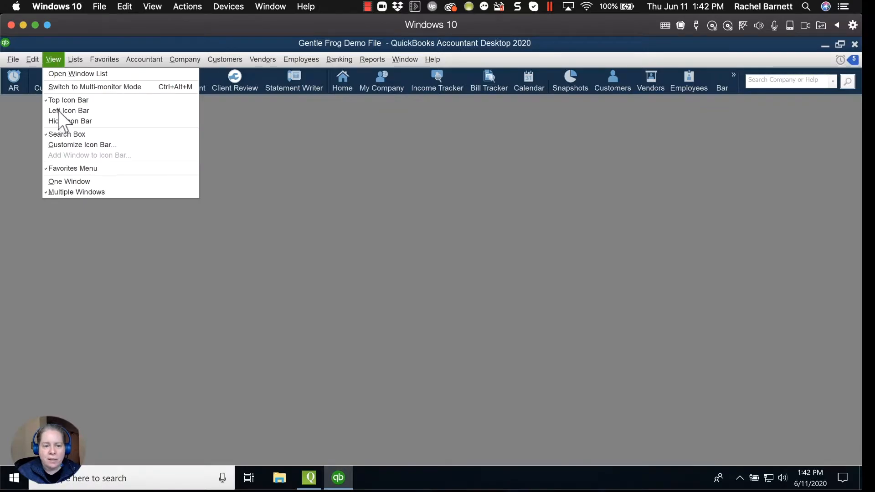
click(68, 110)
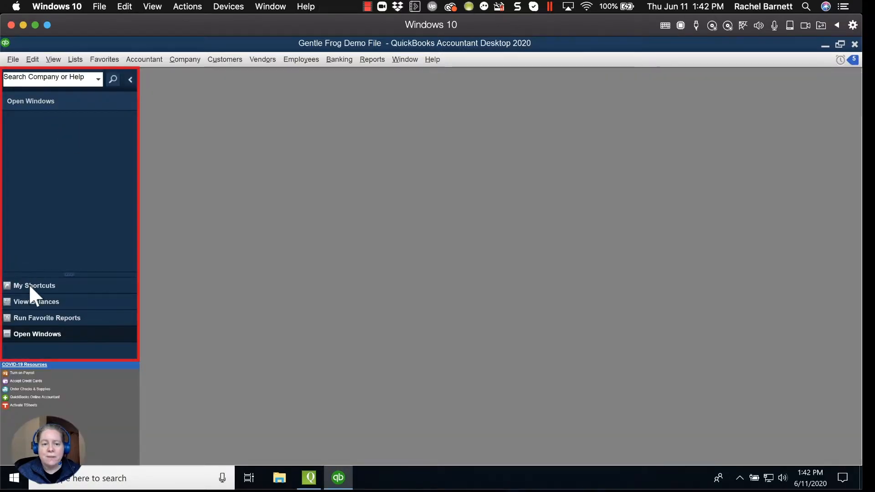
click(47, 317)
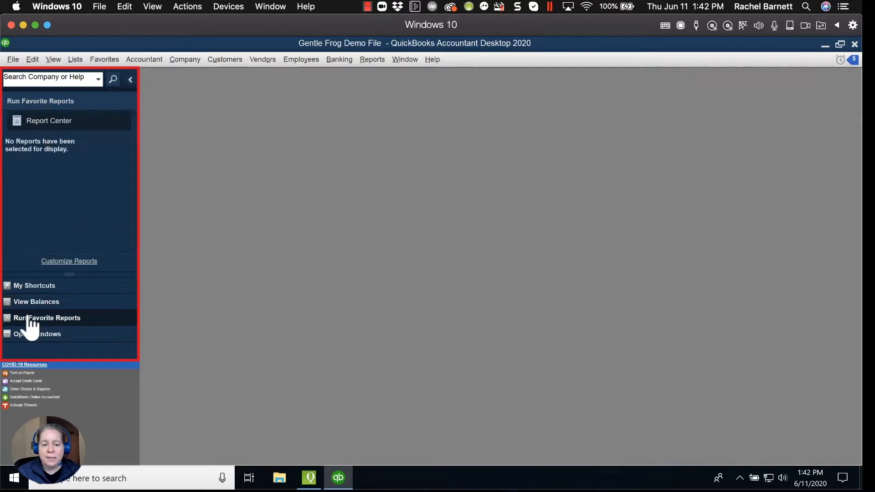
click(38, 334)
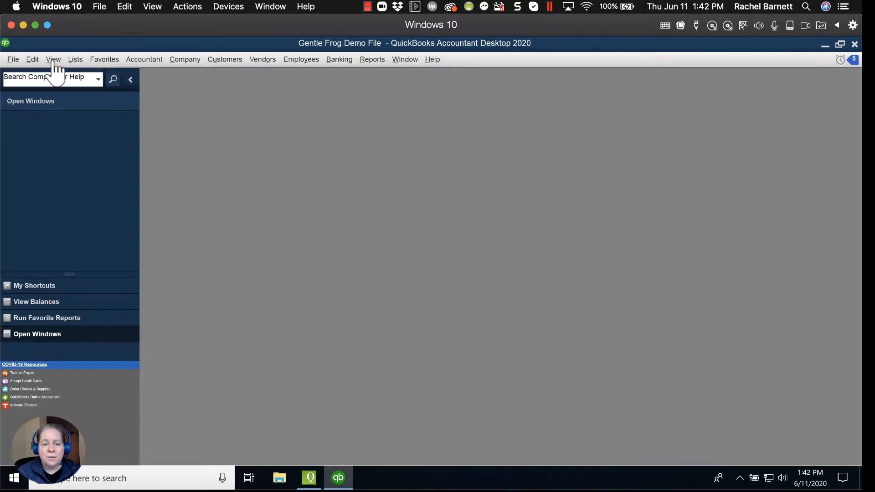
click(53, 60)
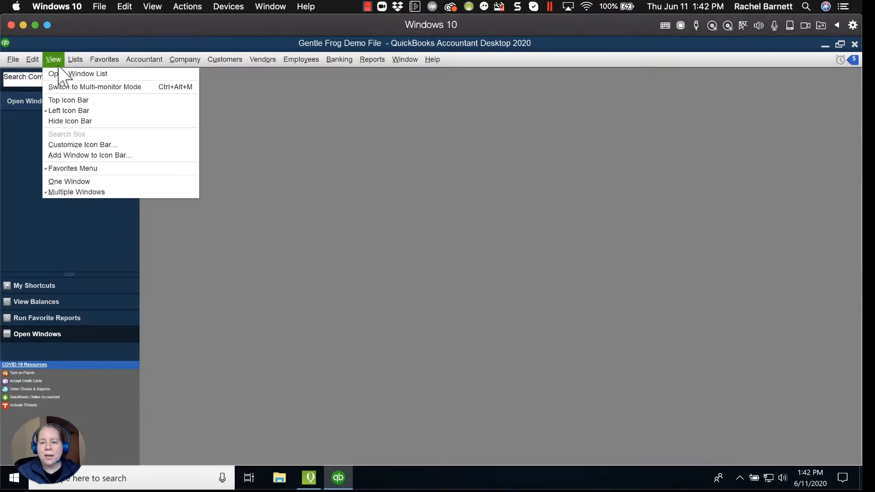
mouse_move(69, 82)
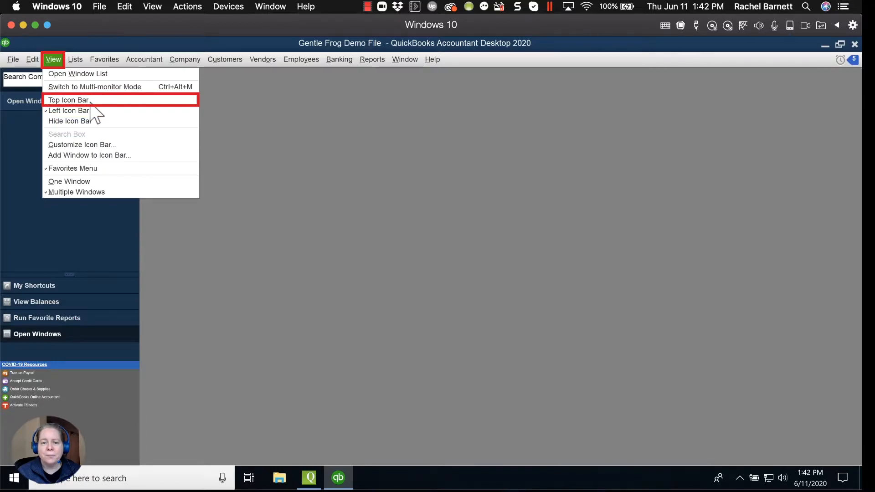
Switch the icon bar back to the Top Icon Bar layout.
click(66, 100)
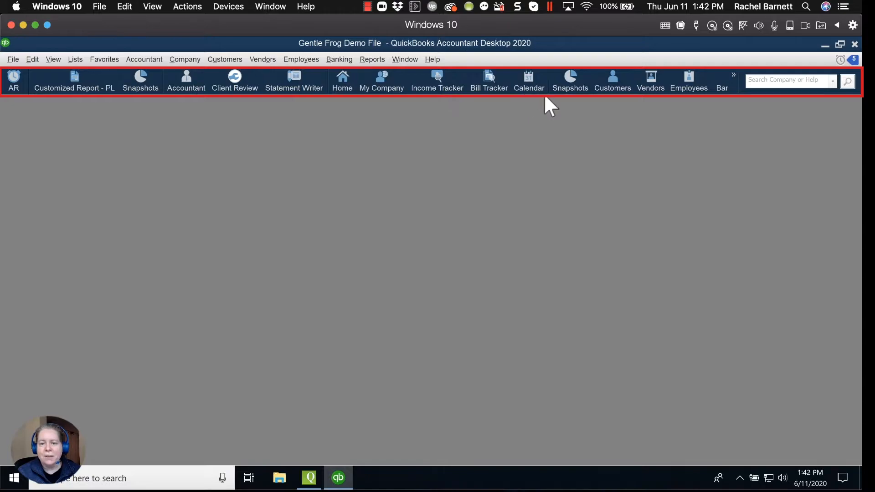
mouse_move(165, 98)
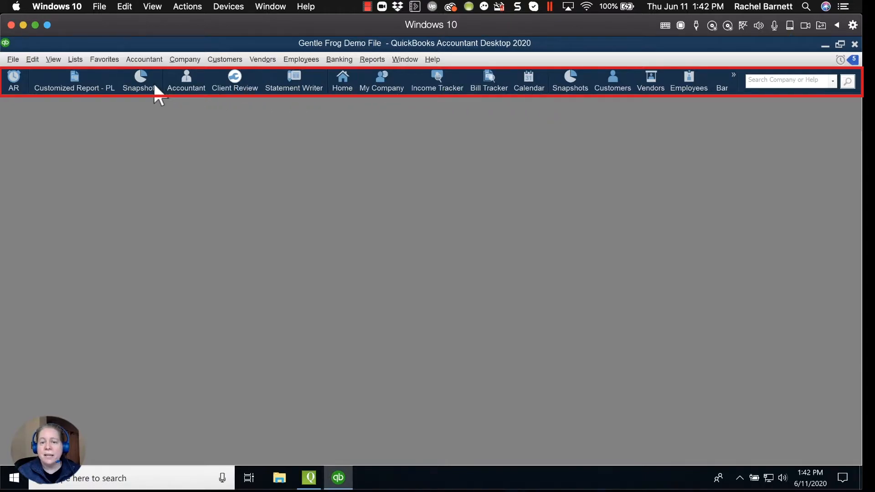
mouse_move(175, 94)
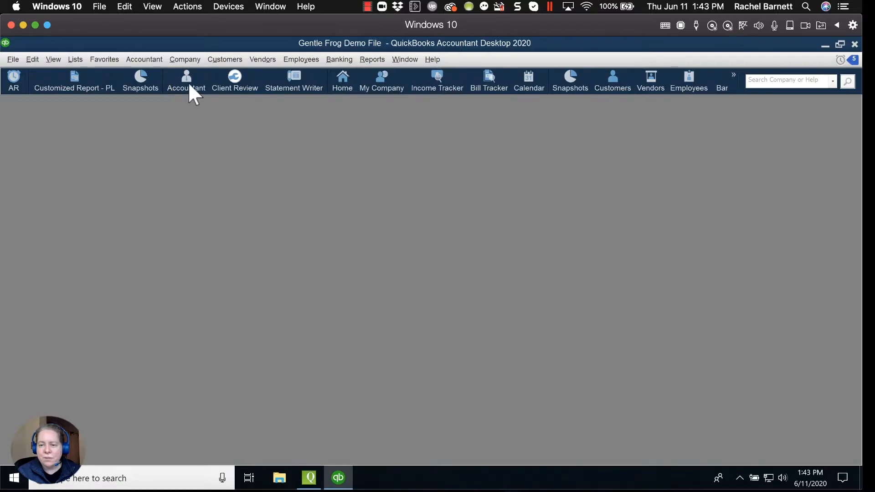
mouse_move(201, 91)
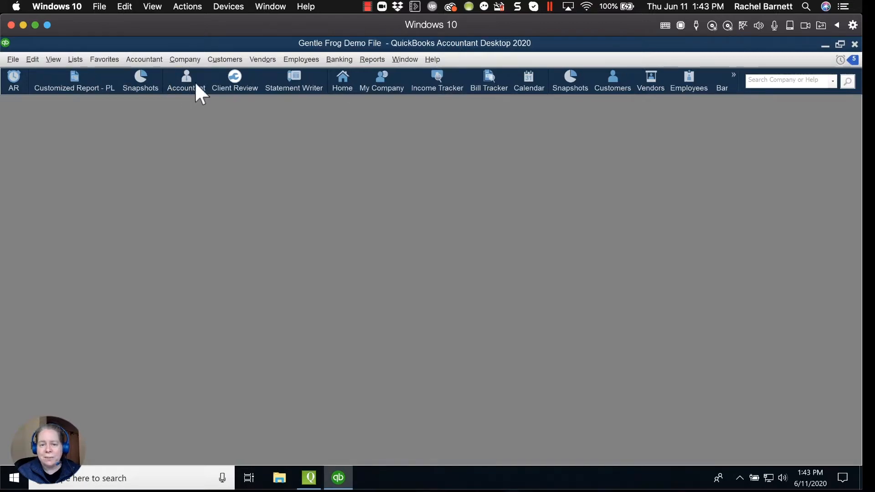
mouse_move(422, 94)
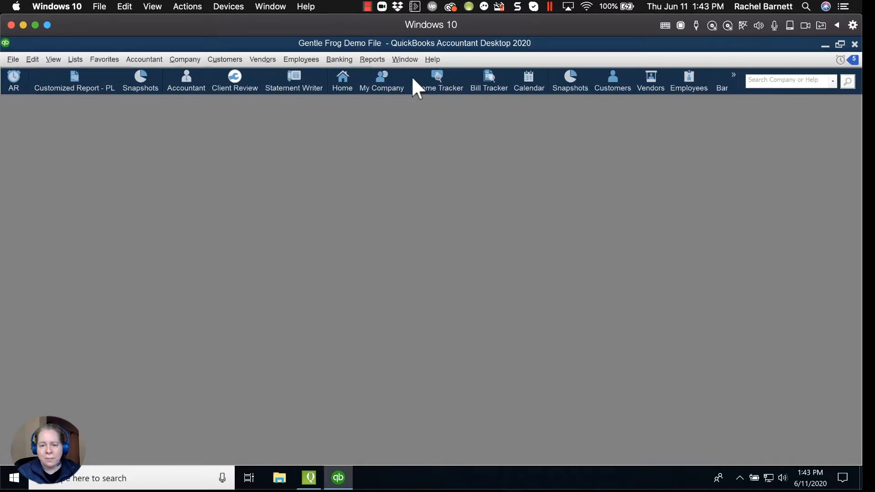
mouse_move(419, 91)
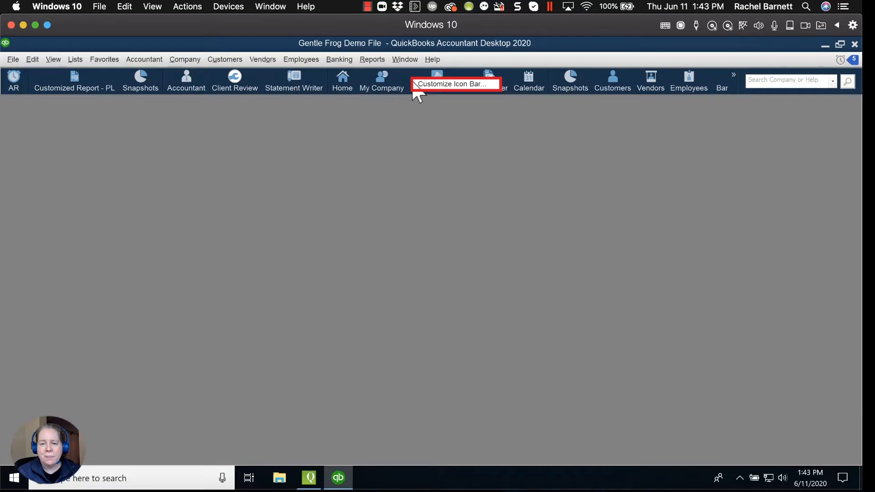
mouse_move(455, 96)
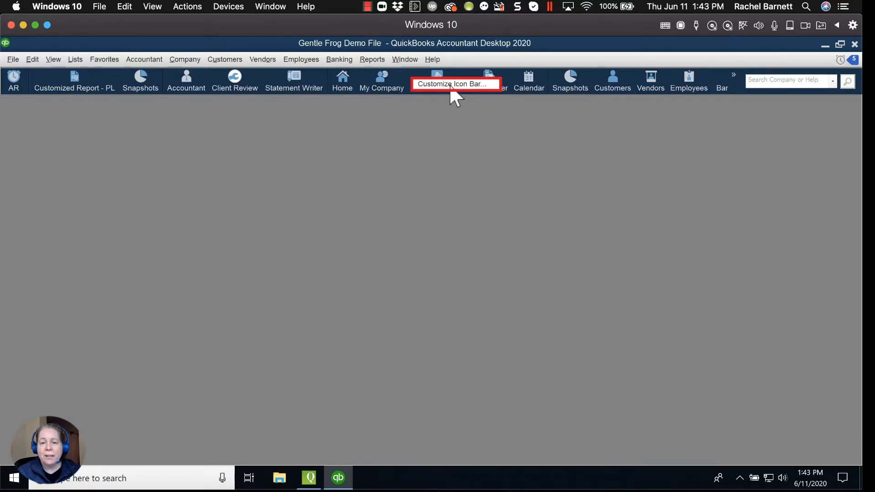
In Customize Icon Bar, delete User Licenses, the leftover spacer and Feedback.
click(457, 84)
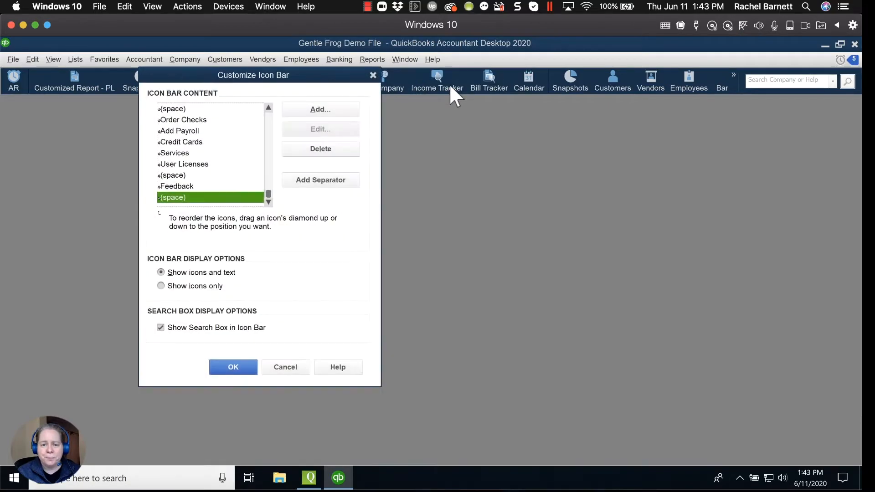
click(185, 164)
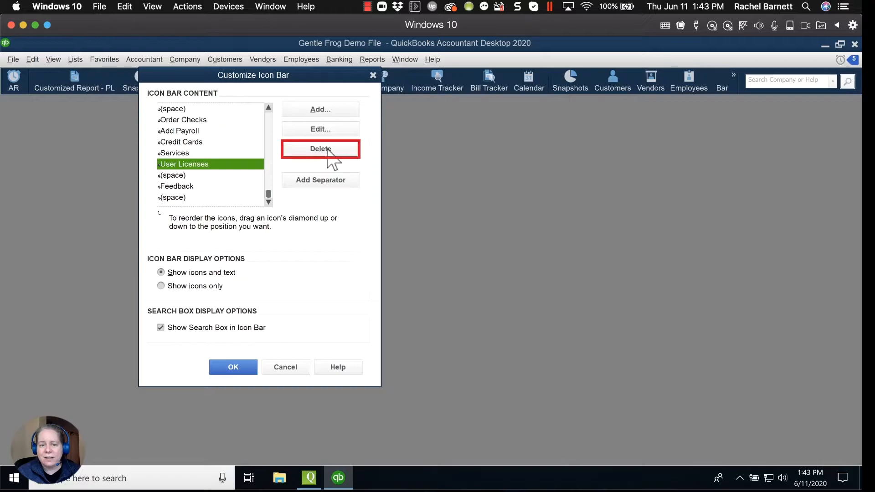
click(320, 149)
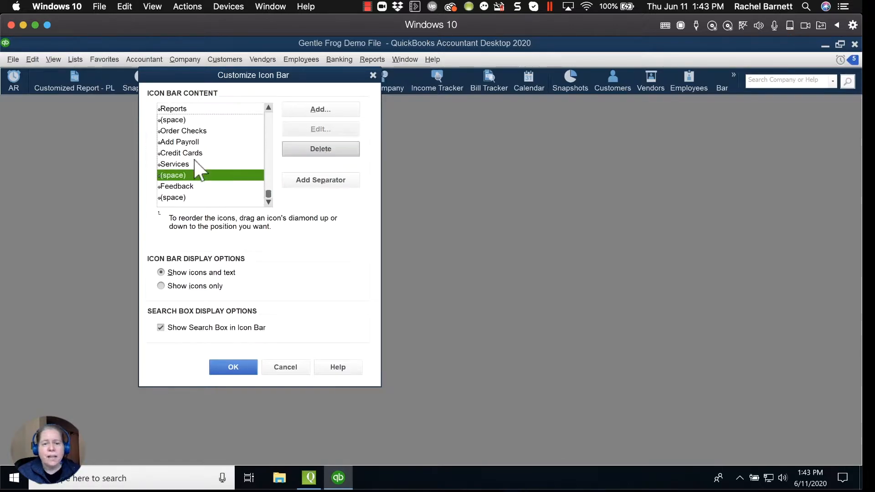
click(320, 149)
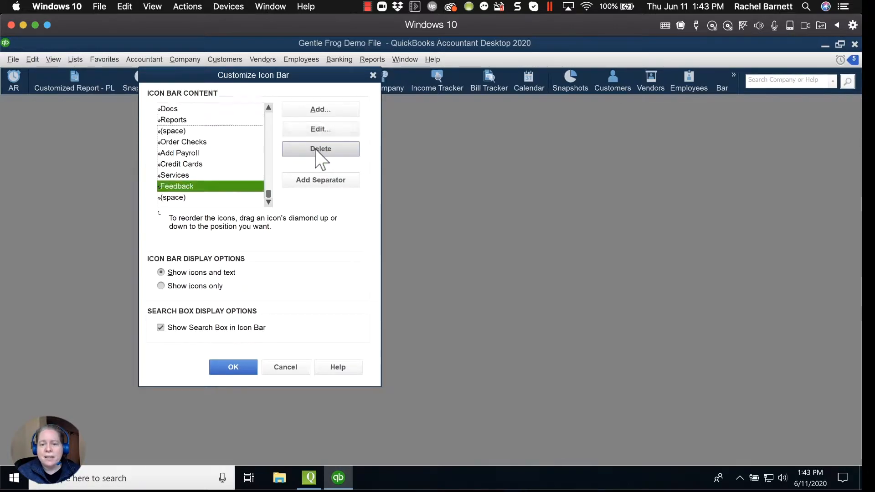
click(321, 149)
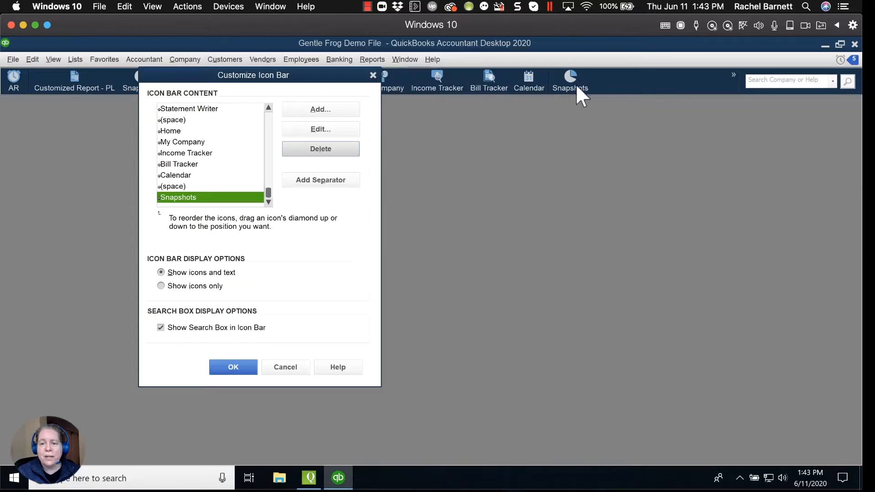
mouse_move(310, 162)
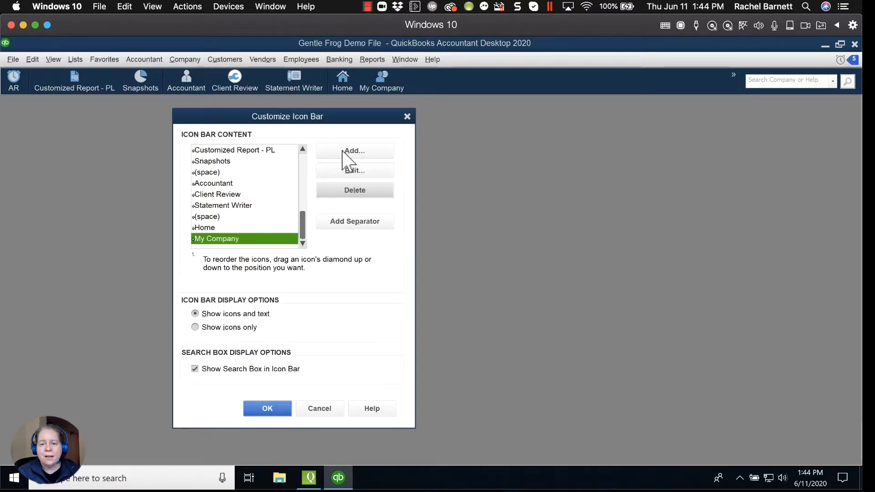
mouse_move(337, 164)
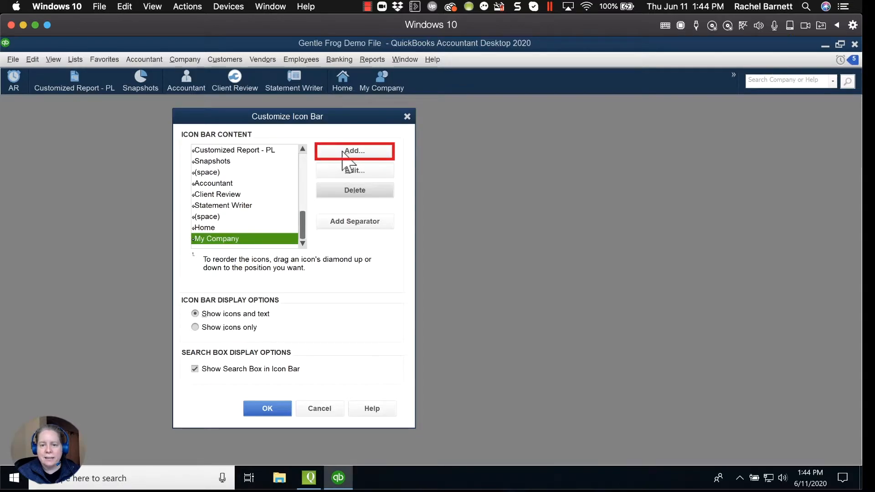
Add a Back Up Data item to the icon bar and label it 'Backup!'.
click(355, 150)
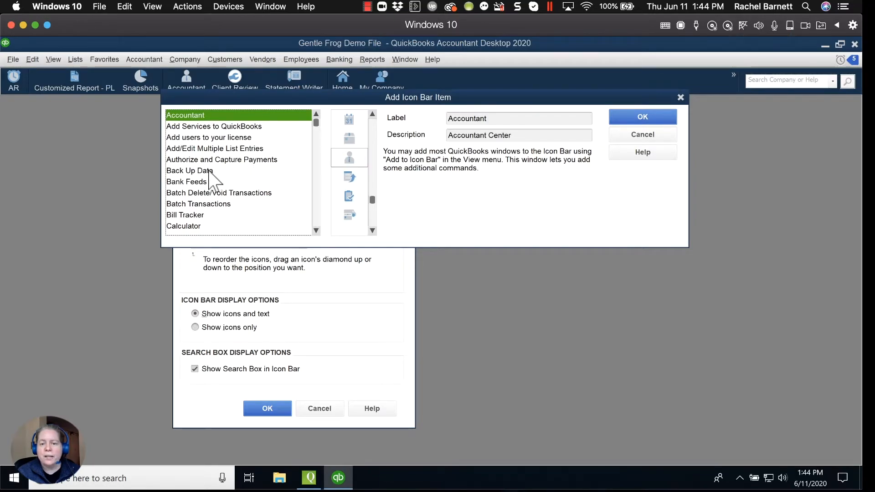
click(190, 170)
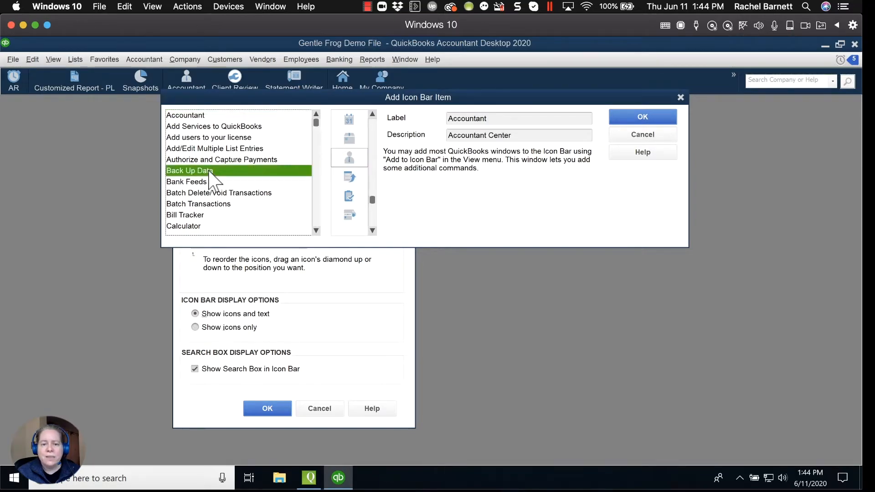
click(208, 170)
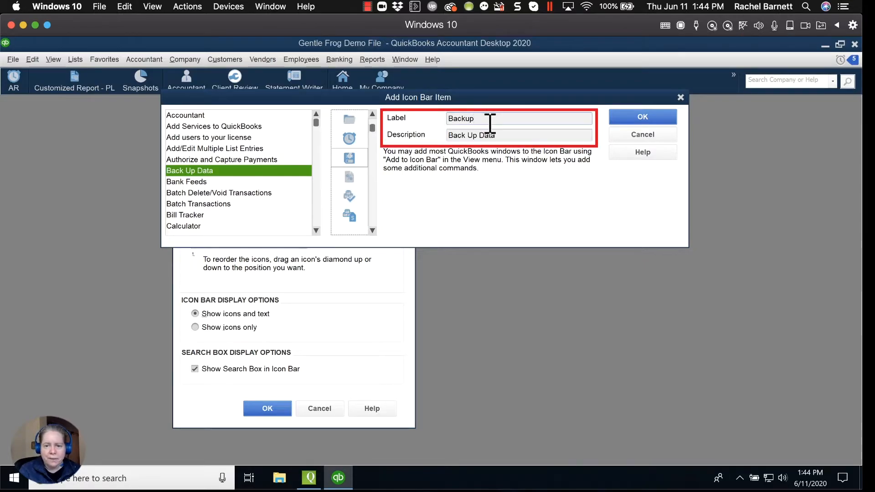
text(!)
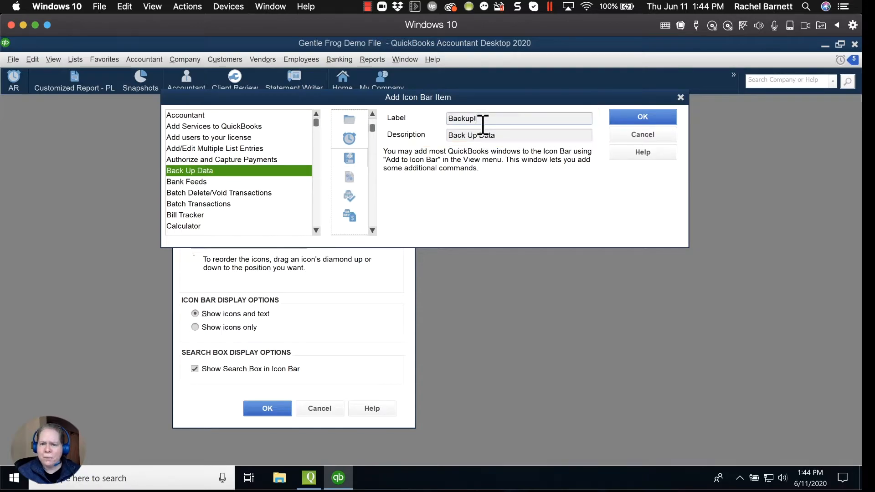
mouse_move(610, 118)
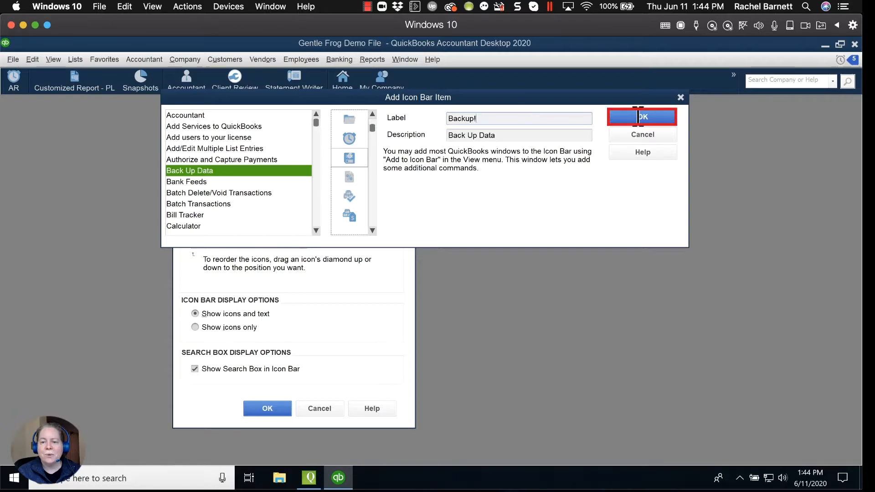
Confirm the Backup! item and drag it to the top of the Icon Bar Content list.
click(643, 117)
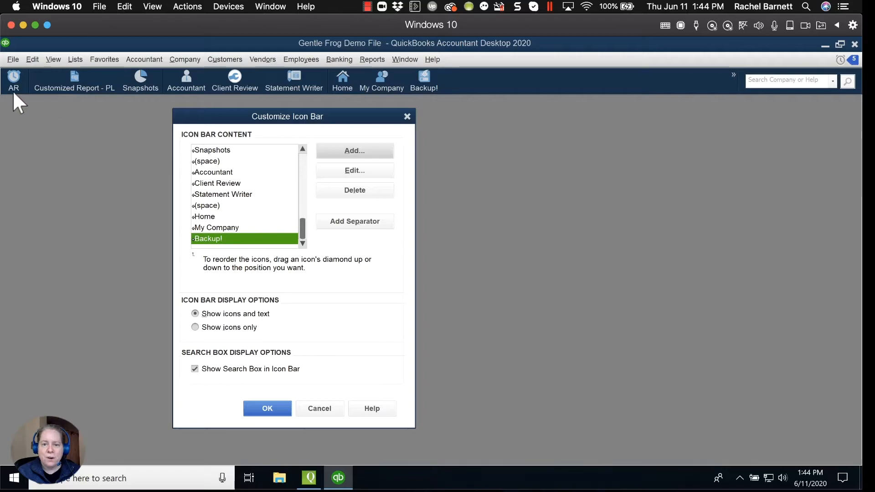
mouse_move(196, 248)
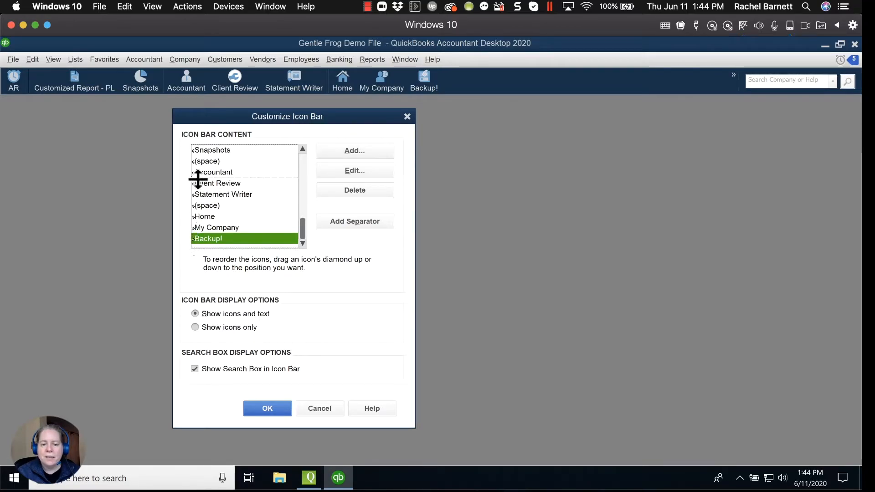
drag(194, 238, 194, 149)
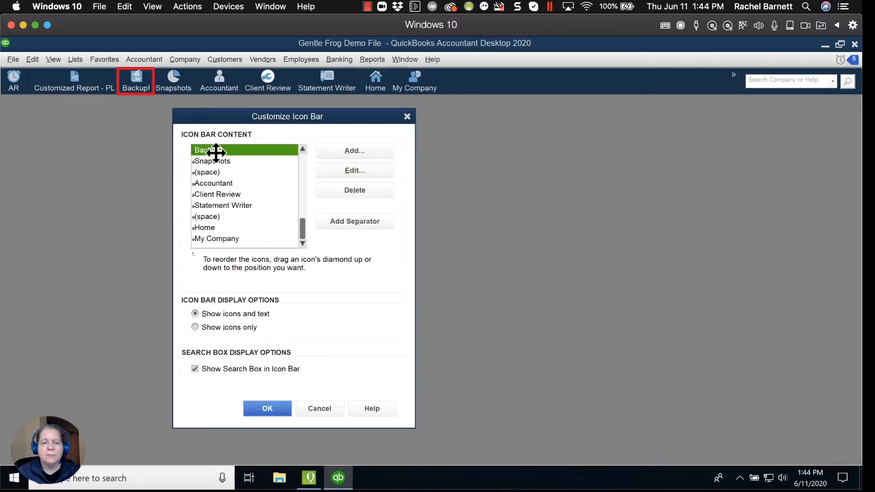
drag(215, 150, 209, 183)
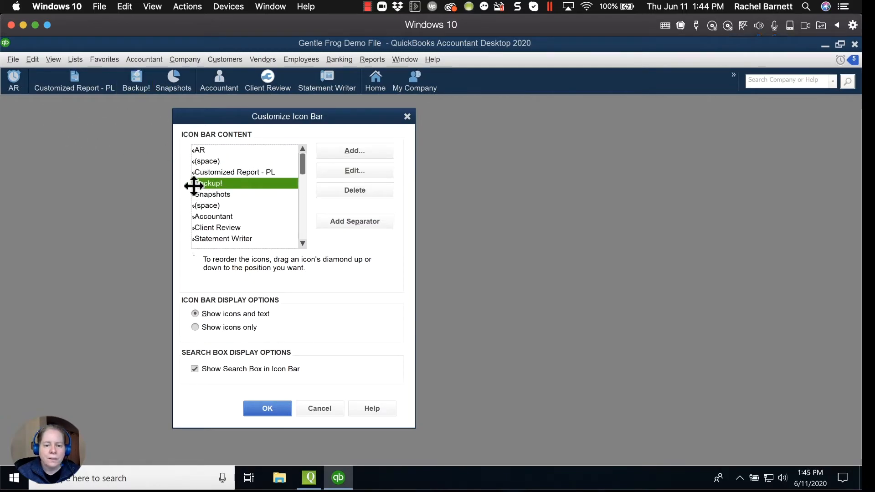
drag(209, 183, 209, 149)
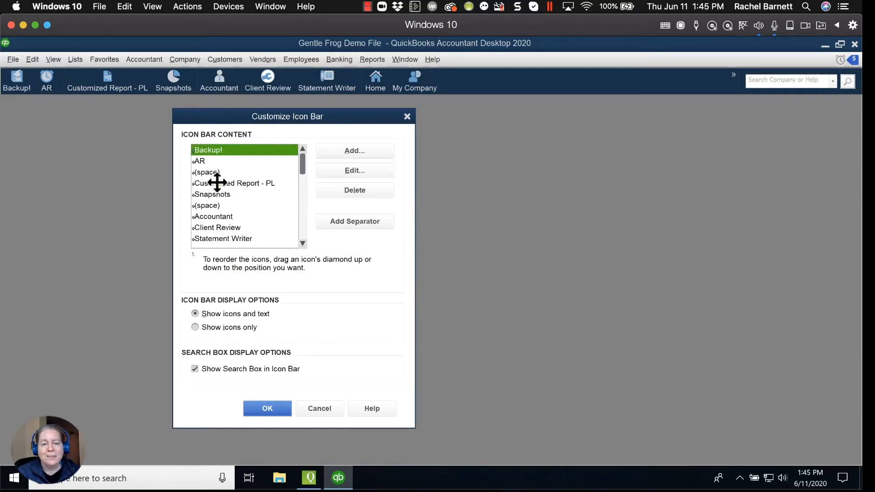
mouse_move(176, 148)
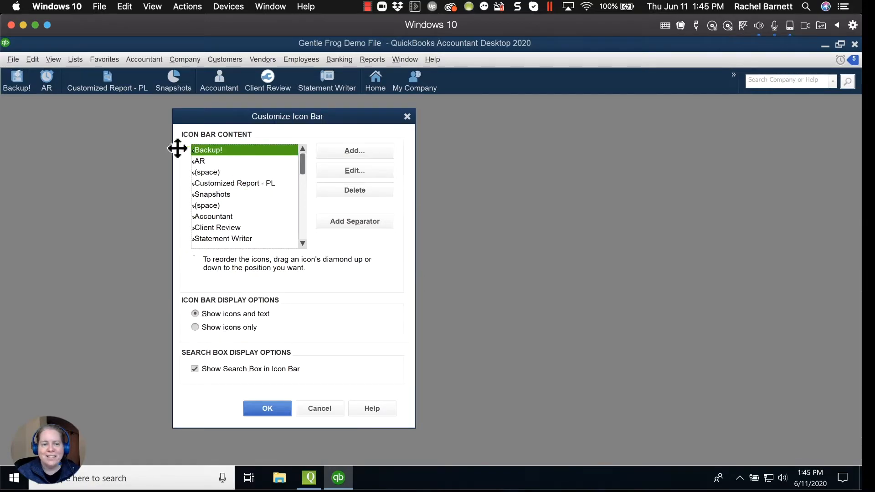
mouse_move(25, 81)
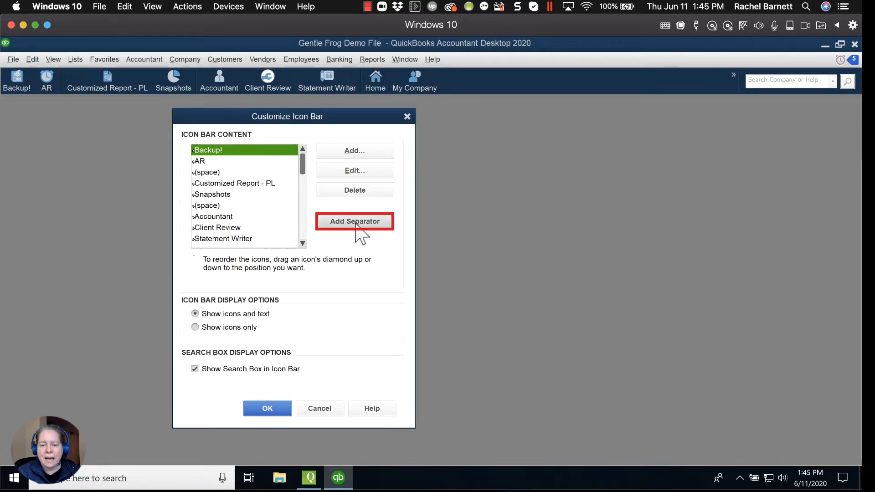
Add a separator after Backup! and apply the icon bar changes with OK.
click(355, 221)
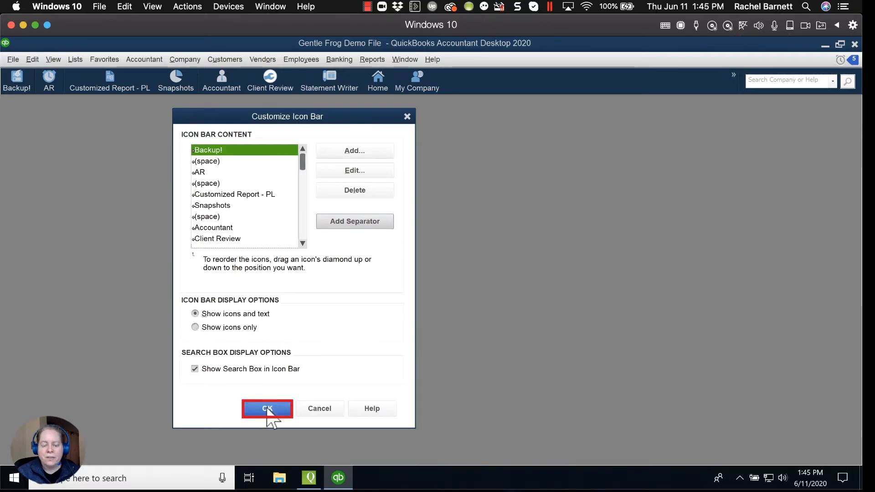
click(267, 409)
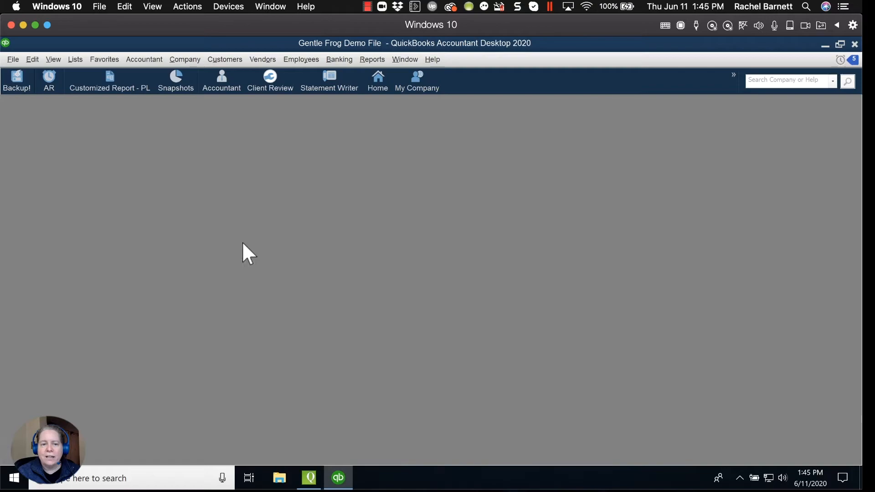
mouse_move(311, 176)
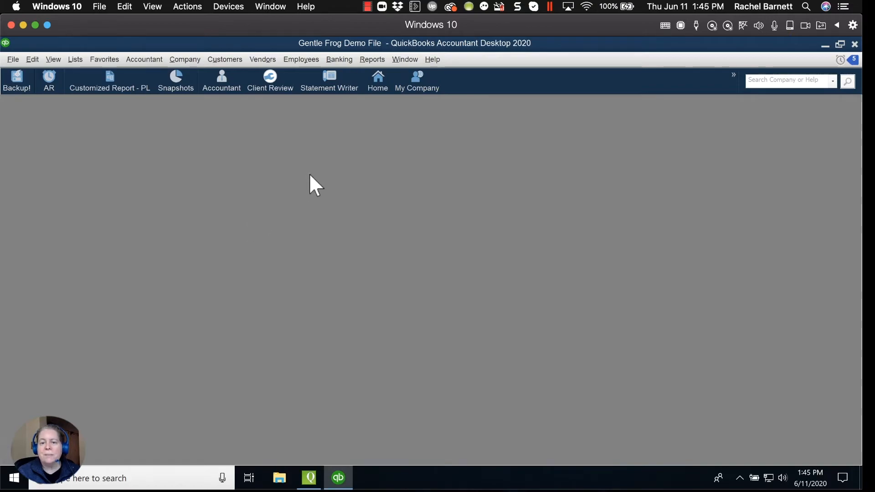
mouse_move(297, 165)
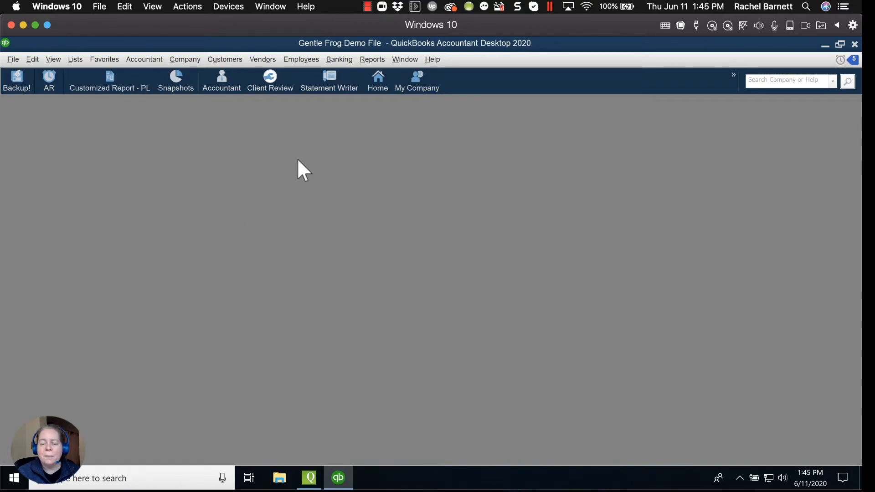
mouse_move(341, 98)
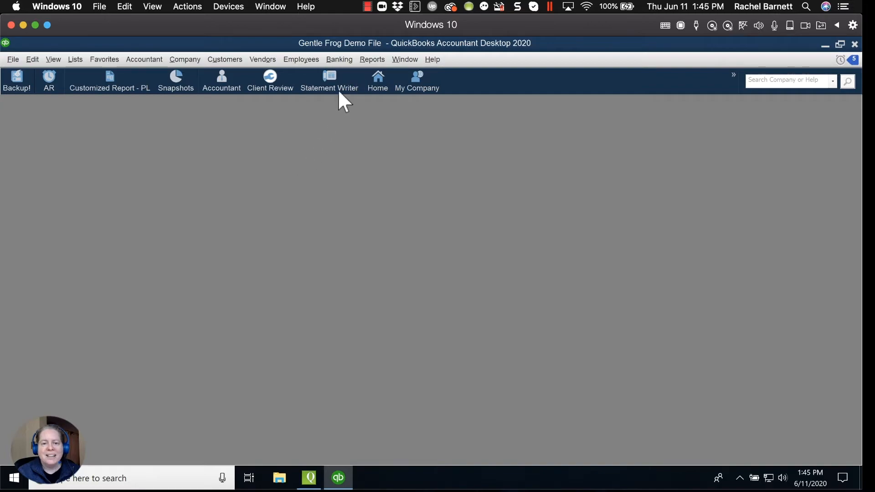
mouse_move(350, 117)
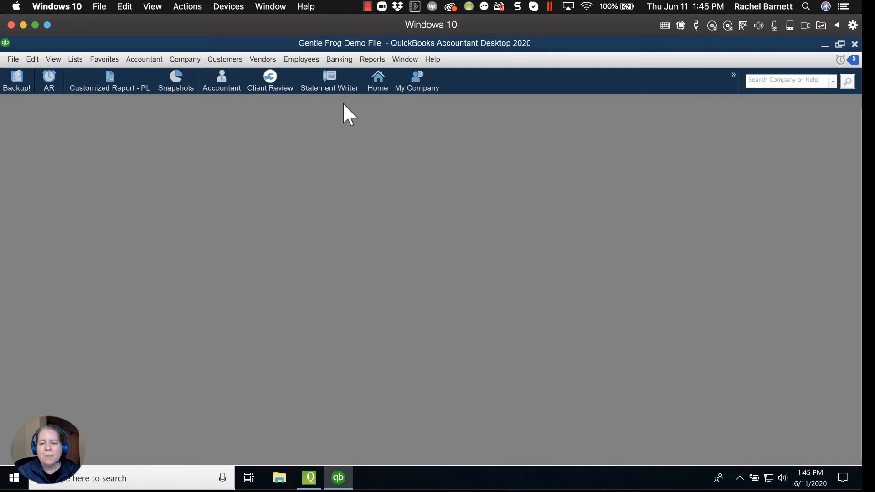
mouse_move(352, 107)
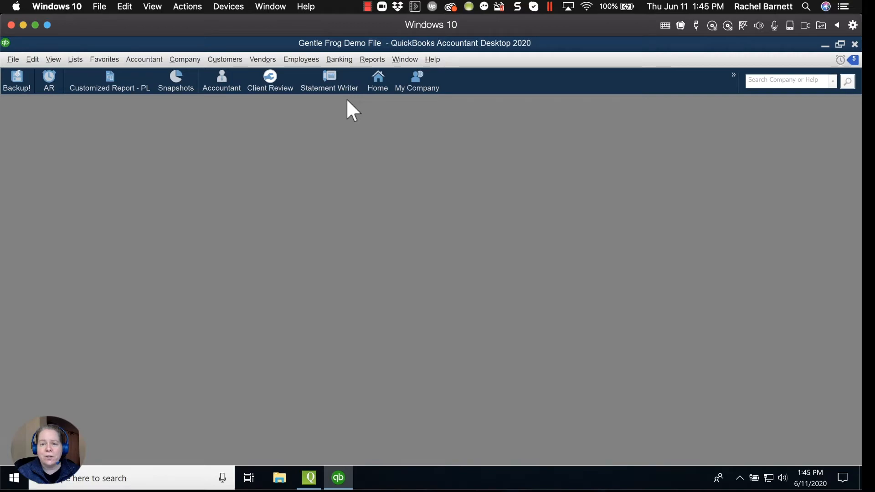
mouse_move(360, 94)
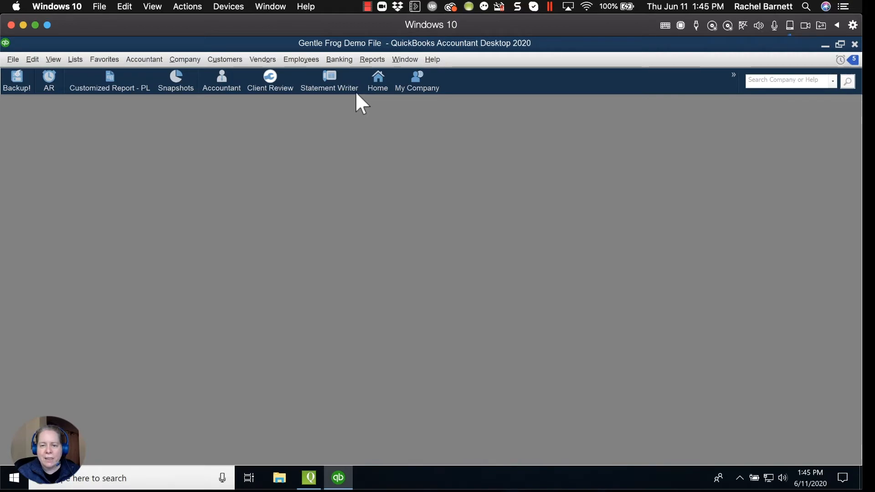
mouse_move(370, 64)
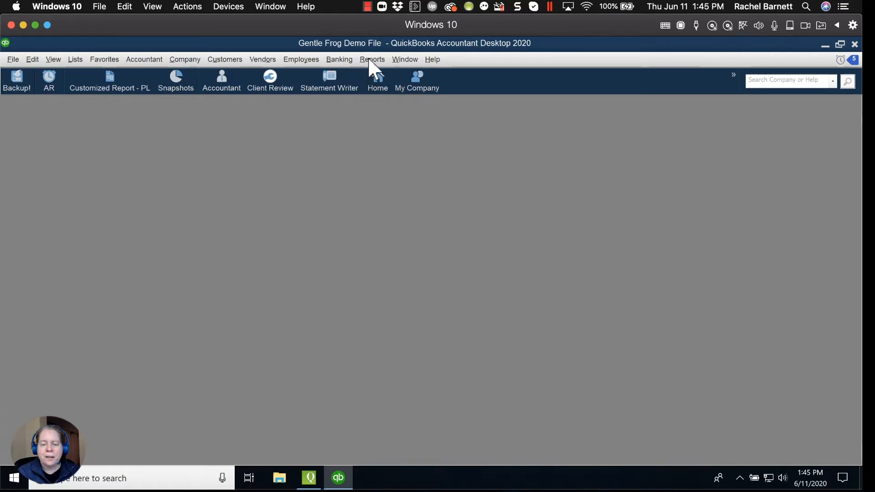
Browse the Reports menu toward the memorized Adjusted Trial Balance report.
click(372, 59)
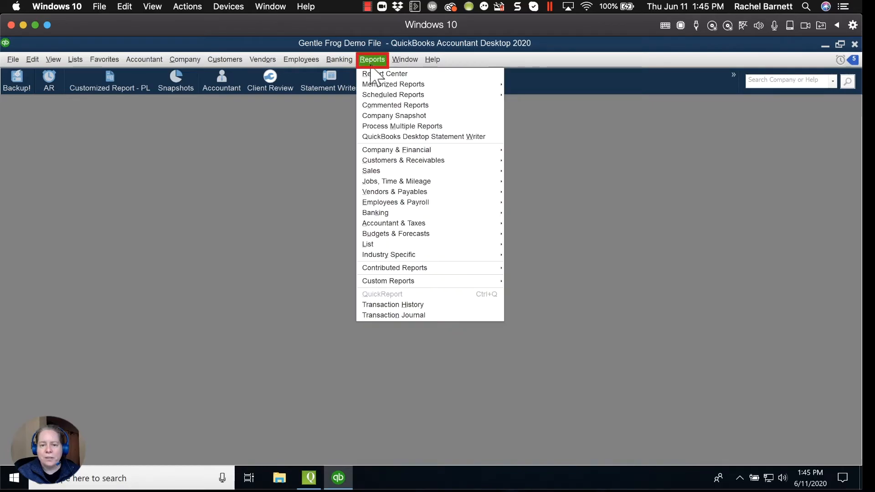
mouse_move(389, 90)
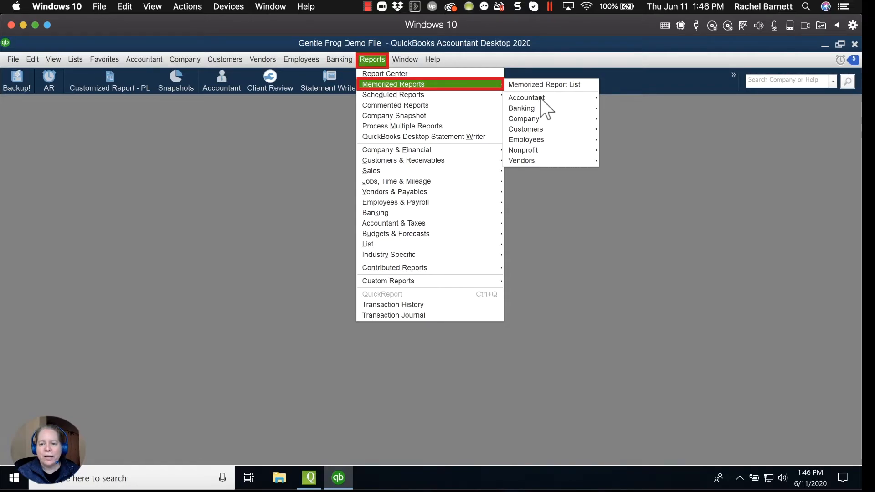
mouse_move(539, 100)
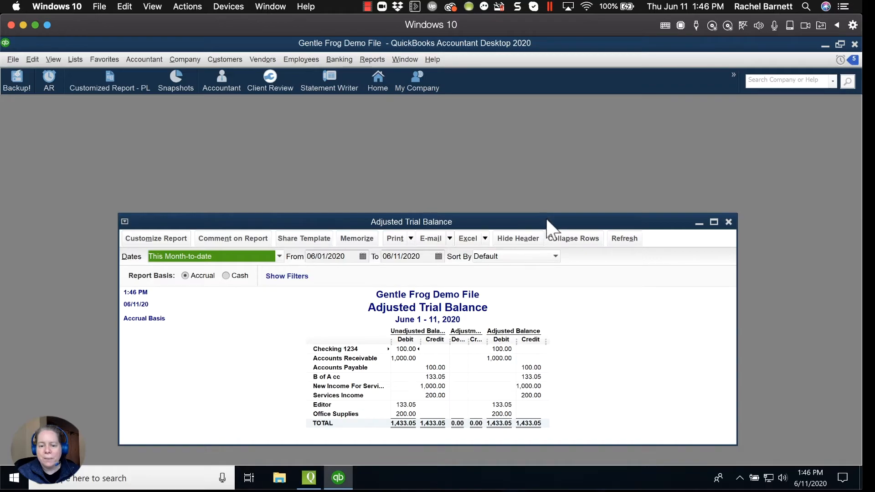
Maximize the Adjusted Trial Balance report window to fill the workspace.
click(714, 222)
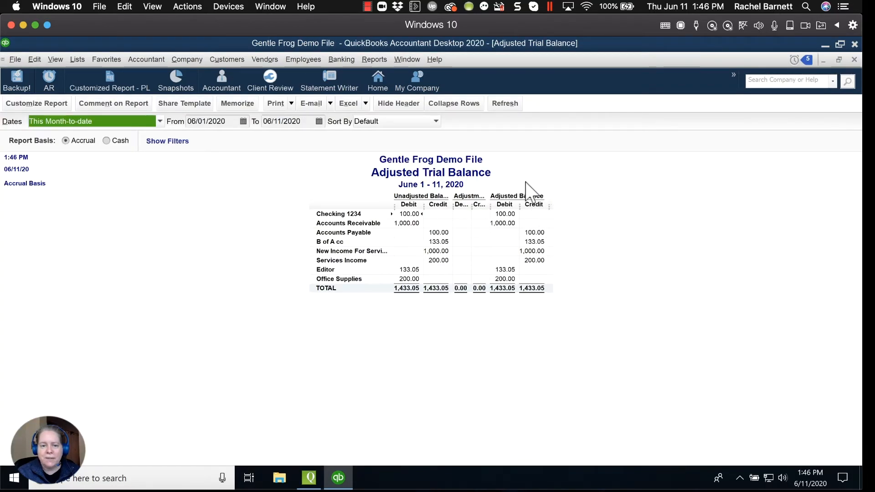
mouse_move(231, 182)
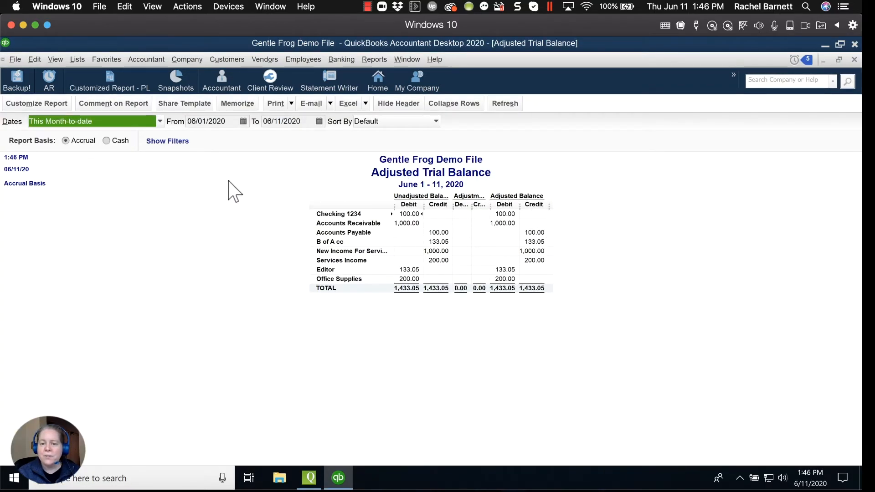
mouse_move(215, 170)
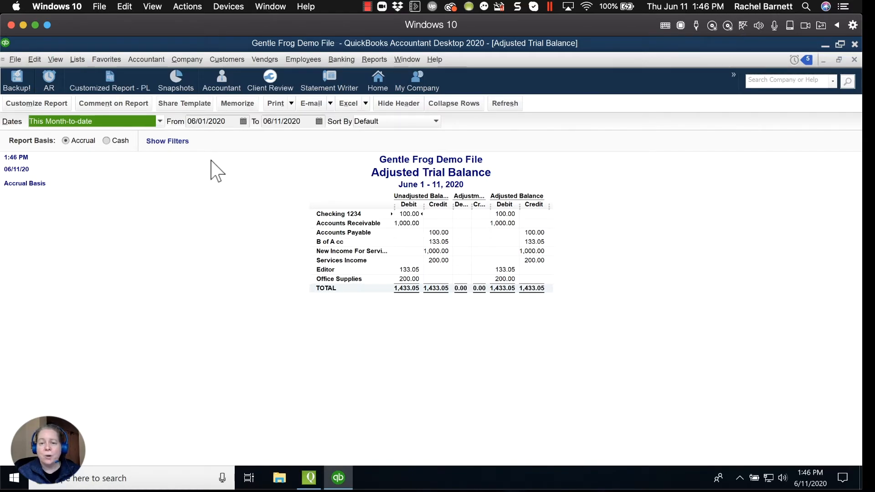
mouse_move(201, 162)
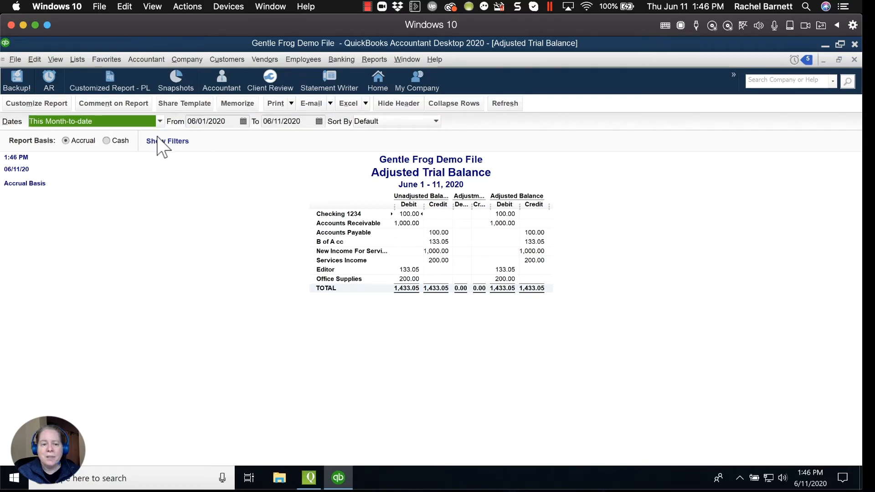
Choose View > Add "Adjusted Trial Balance" to Icon Bar.
click(55, 60)
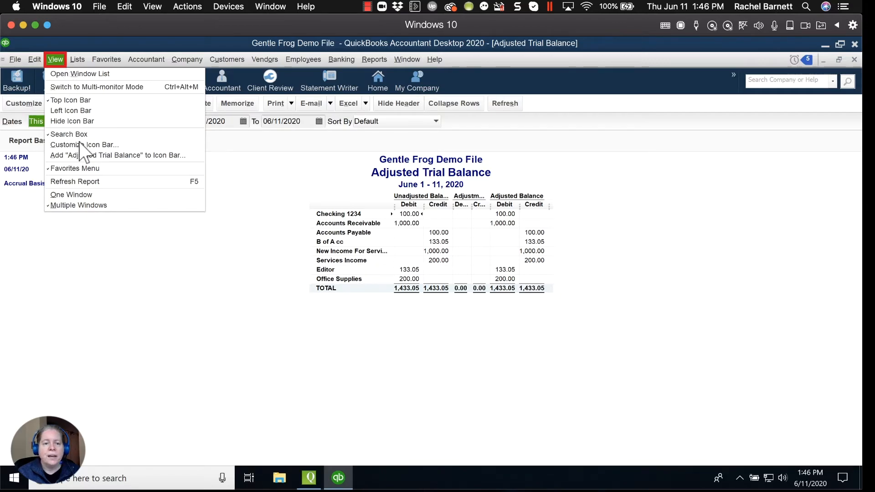
mouse_move(104, 171)
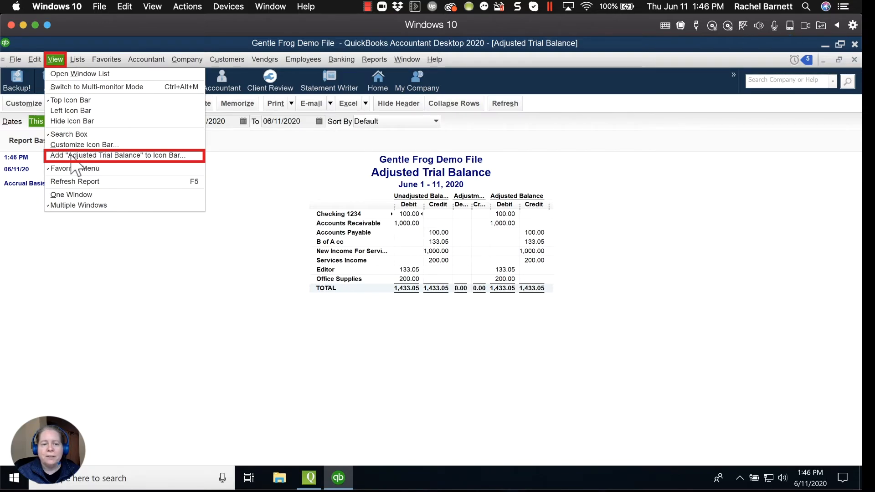
click(124, 156)
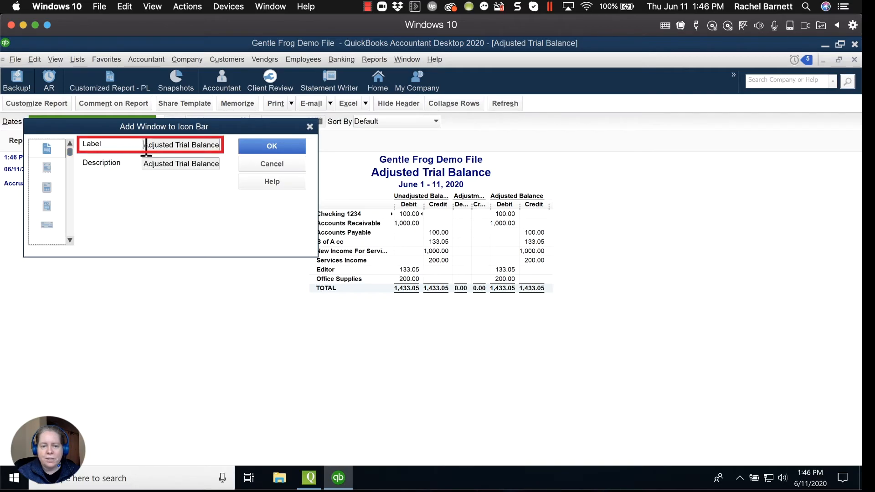
Label the new icon bar shortcut 'ATB' and confirm it.
text(ATB)
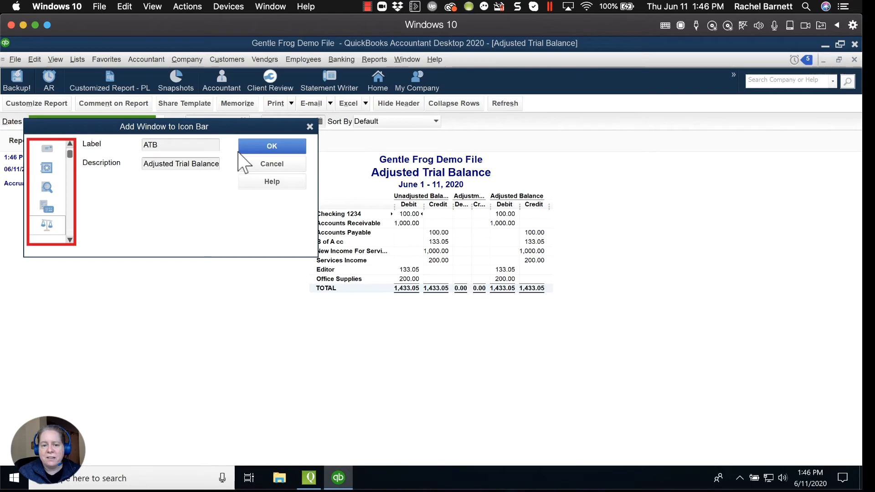
click(272, 146)
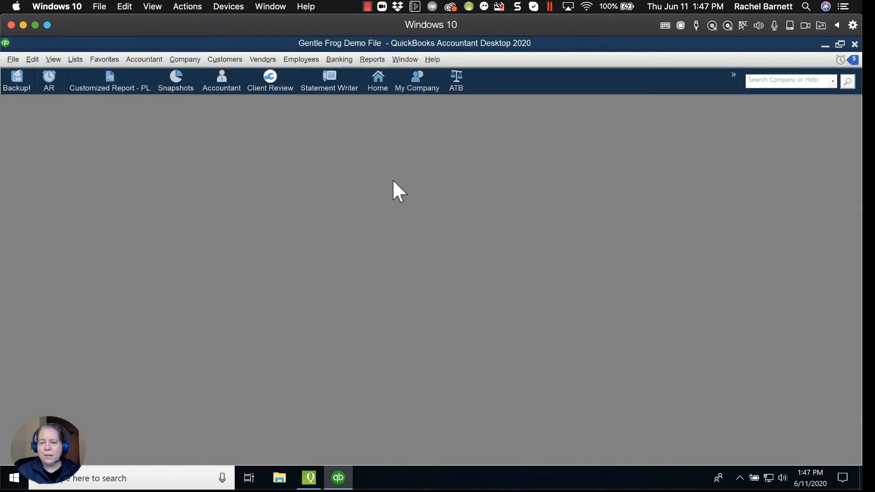
mouse_move(438, 139)
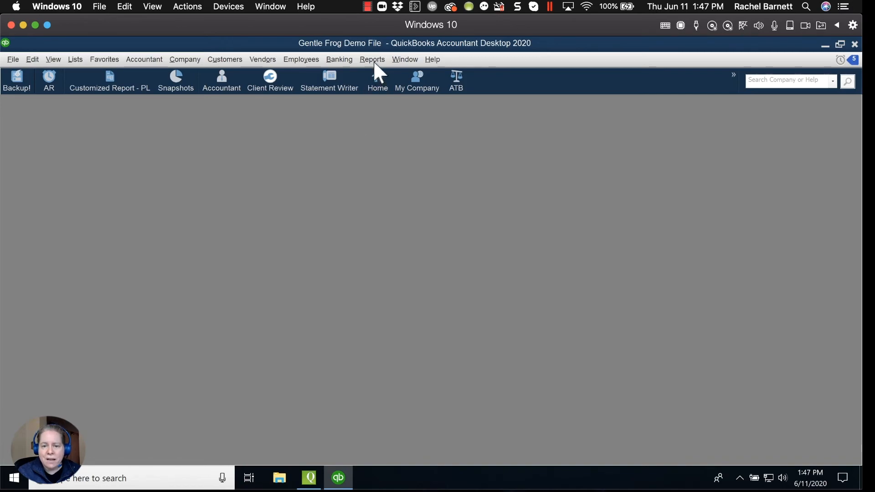
mouse_move(484, 99)
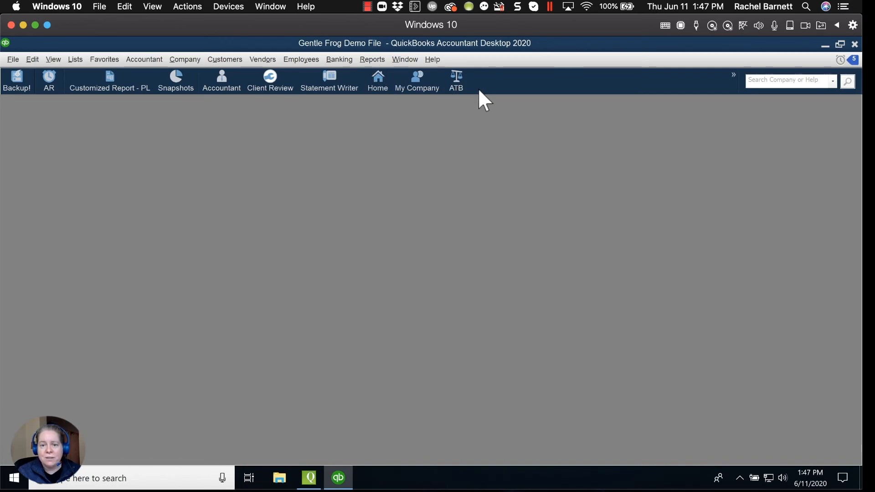
Use the new ATB icon-bar shortcut to open the Adjusted Trial Balance report (total 1,433.05).
click(456, 78)
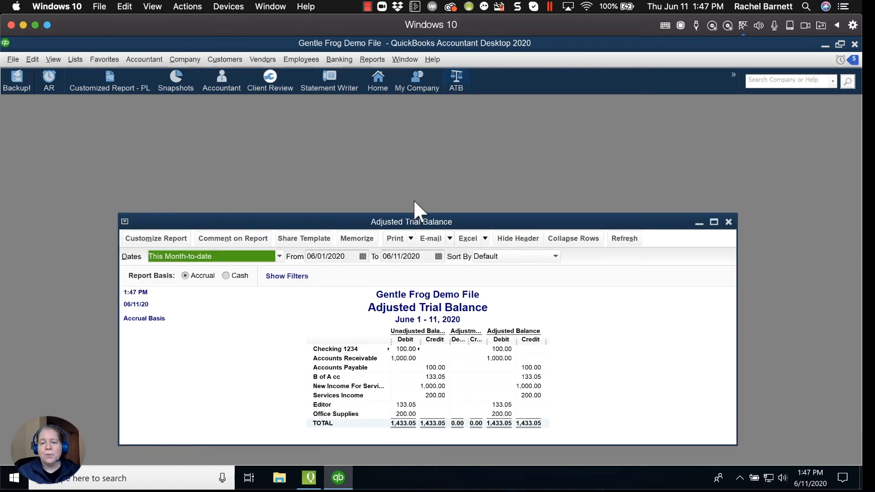
mouse_move(455, 216)
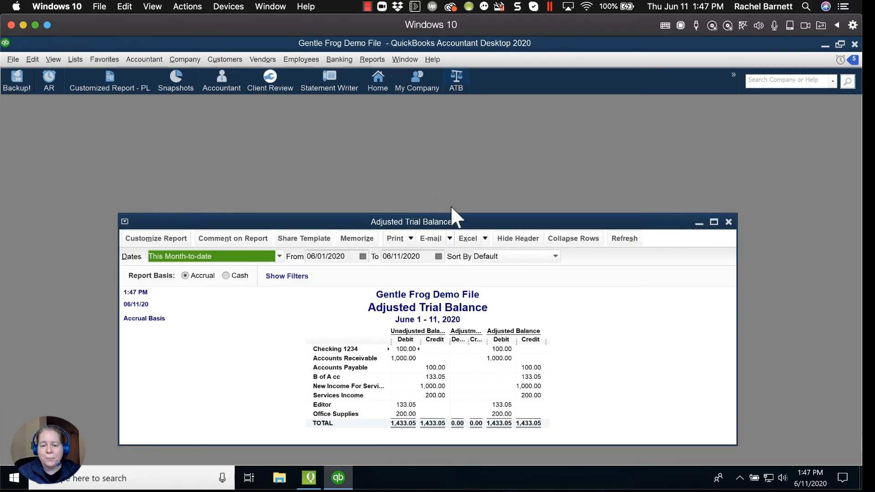